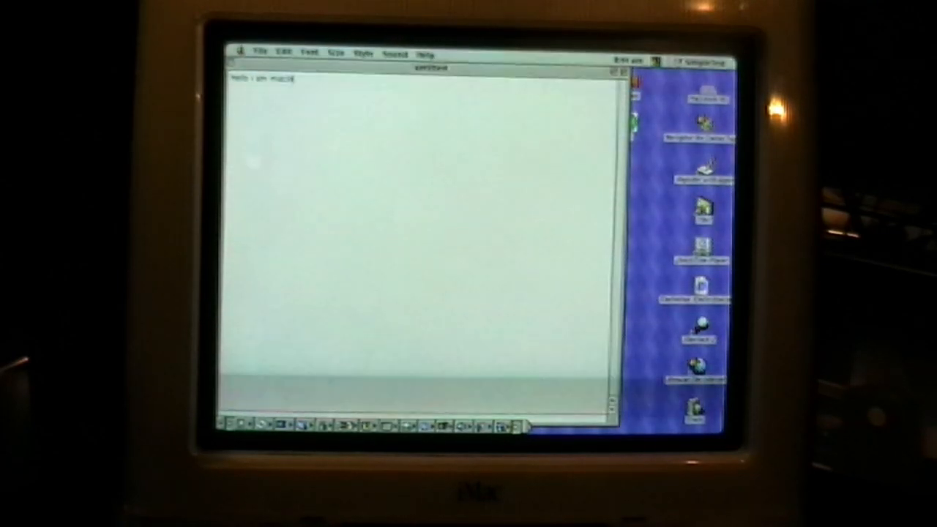
# Step: Finish typing 'ntosh' so the document reads 'Hello I am Macintosh'
pyautogui.write('ntosh')
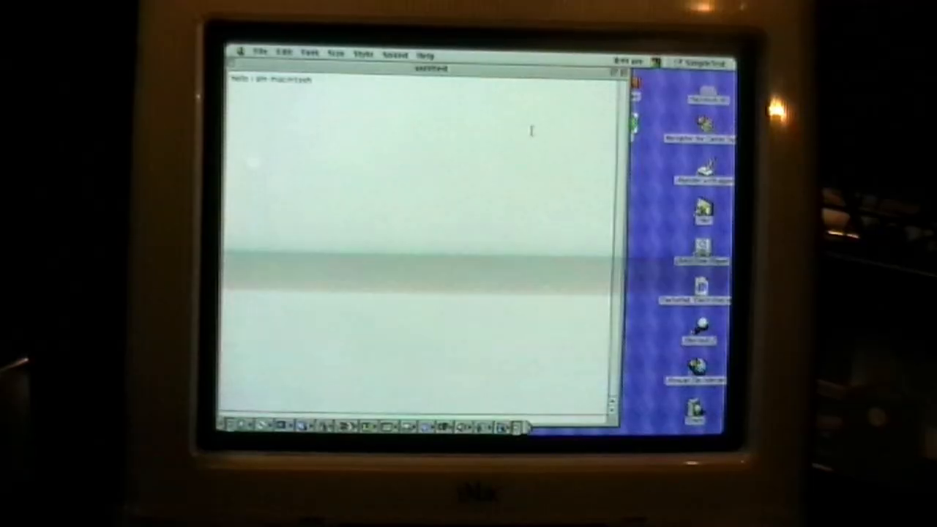
# Step: Have the text spoken with Speak All, then bring up the Voices list showing Bahh
pyautogui.click(395, 53)
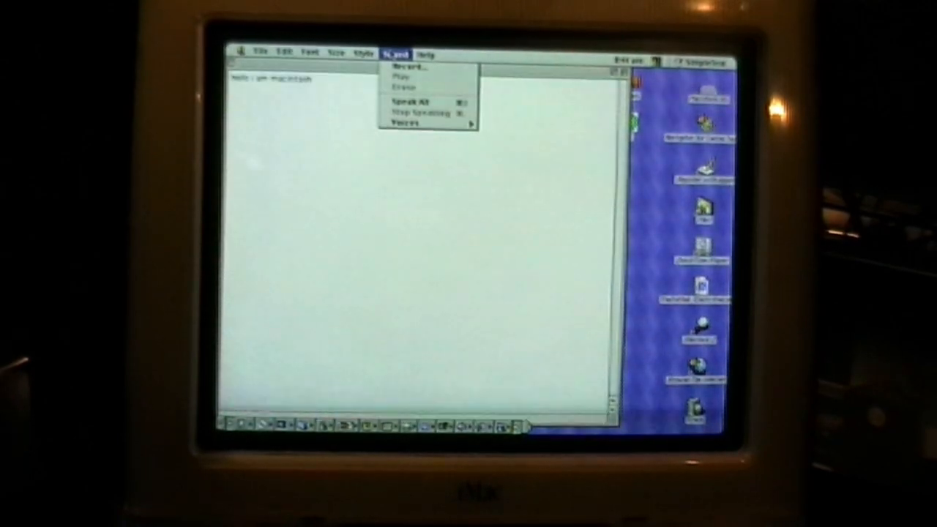
pyautogui.moveTo(402, 122)
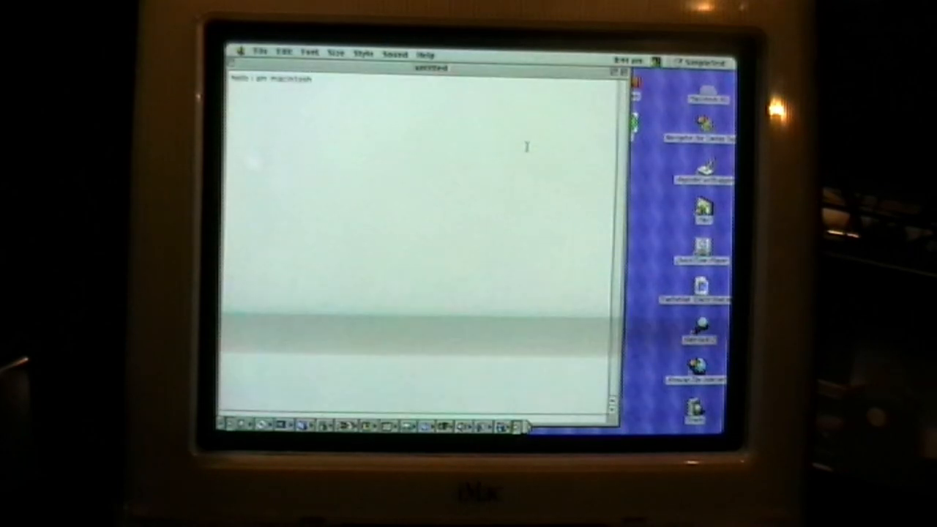
pyautogui.click(395, 52)
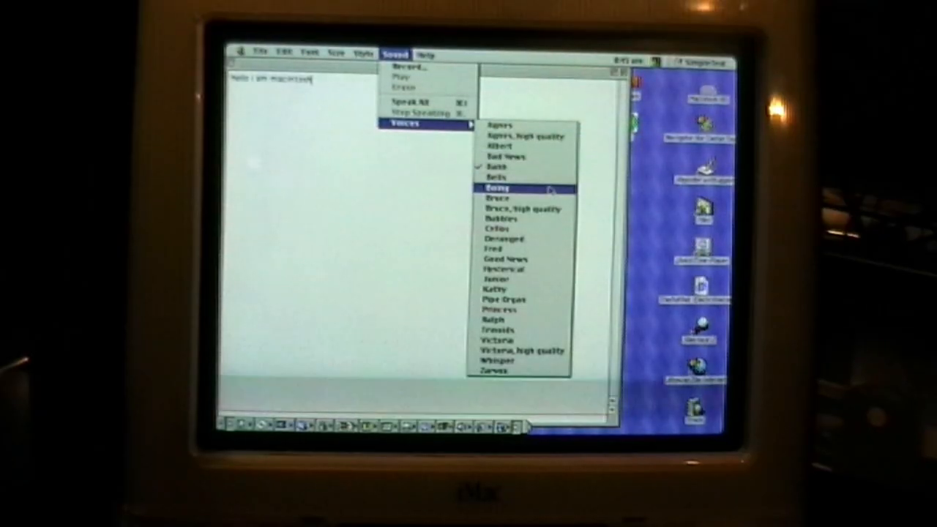
# Step: Switch the speaking voice to Boing, then back to Bahh
pyautogui.click(497, 187)
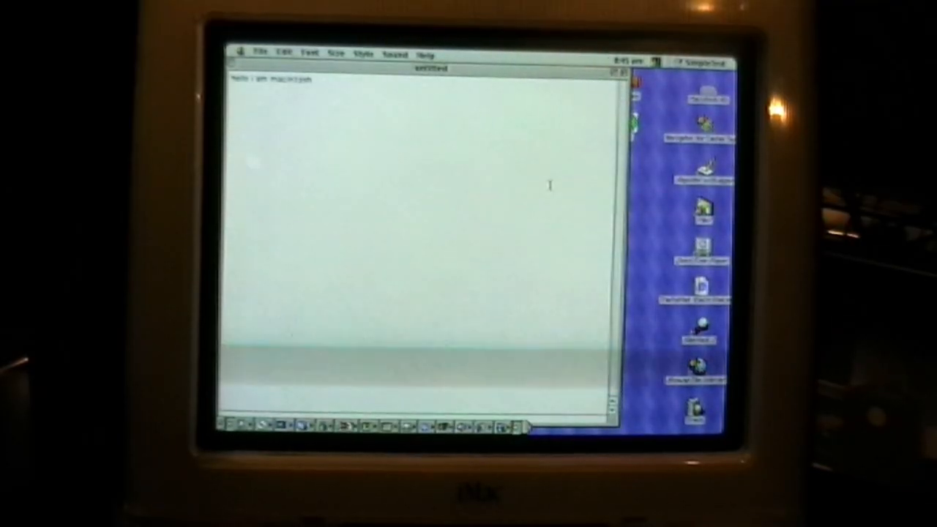
pyautogui.click(395, 55)
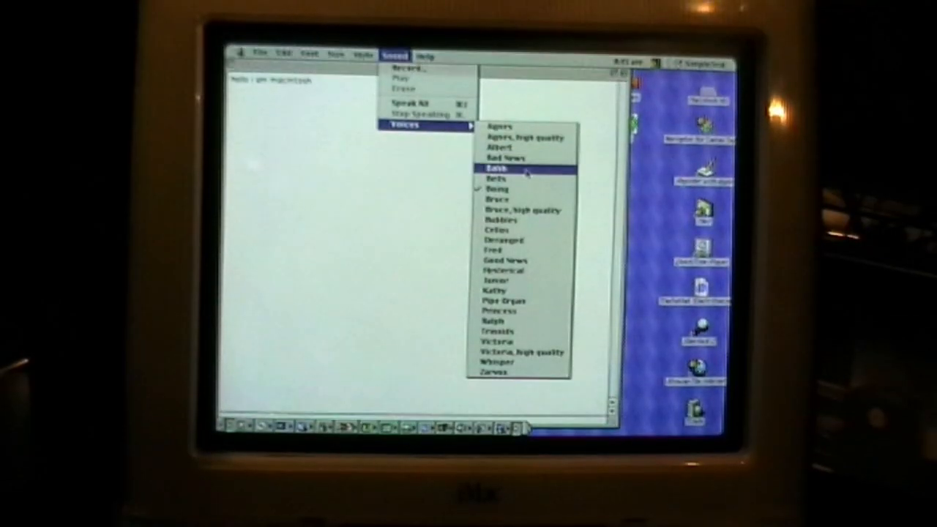
pyautogui.click(498, 168)
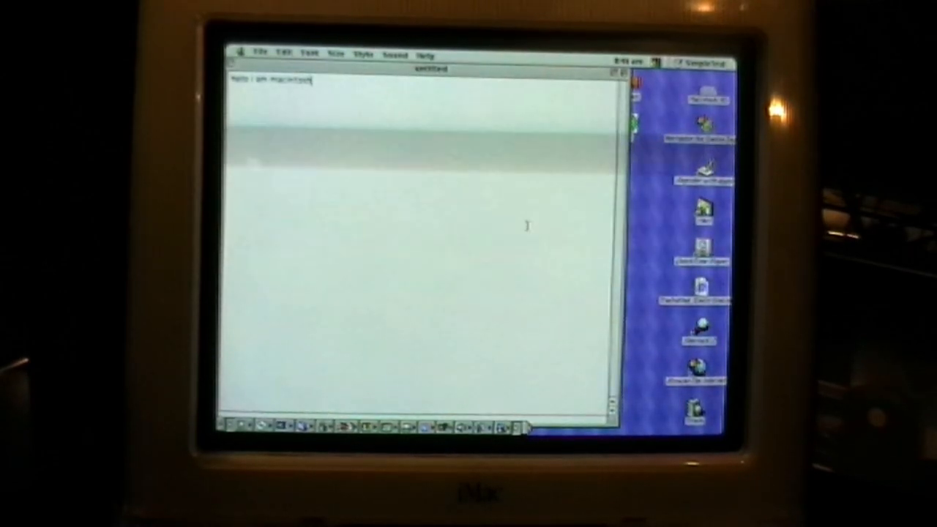
pyautogui.click(395, 55)
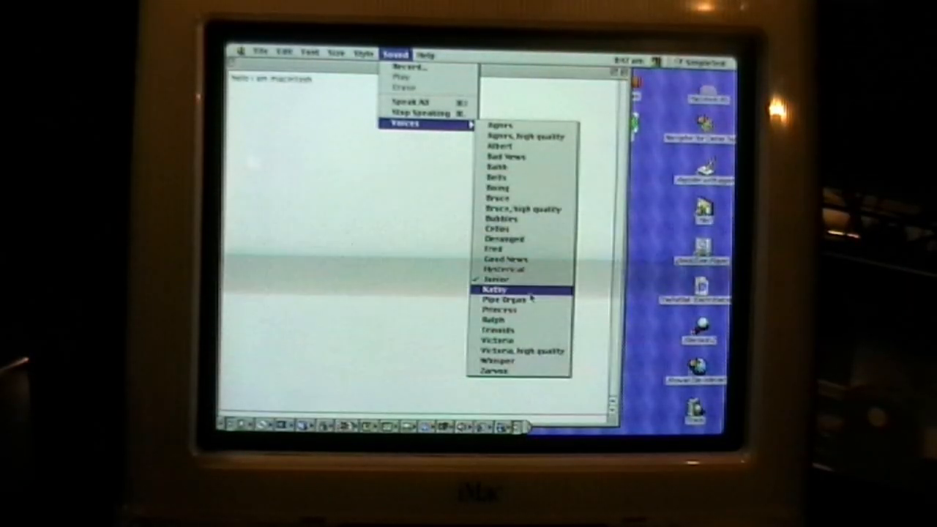
# Step: Switch the speaking voice to Kathy, then to Ralph
pyautogui.click(496, 288)
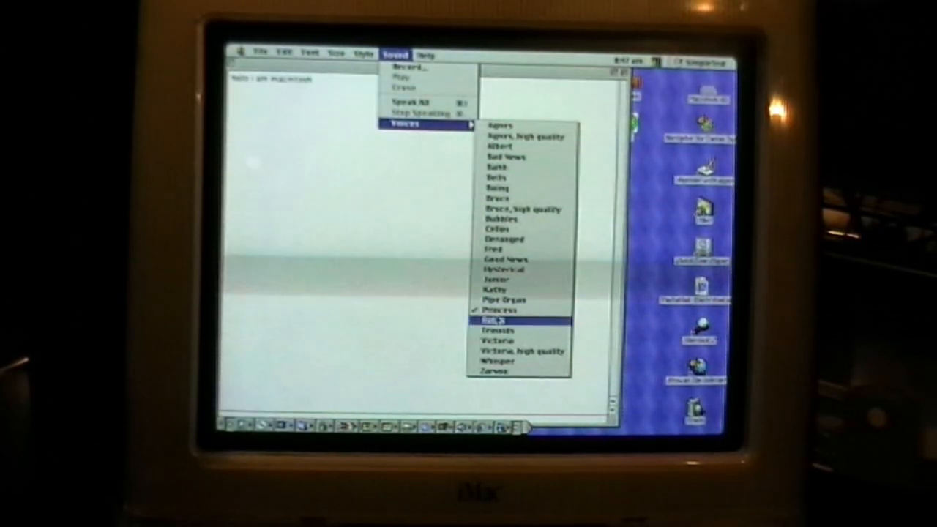
pyautogui.click(497, 320)
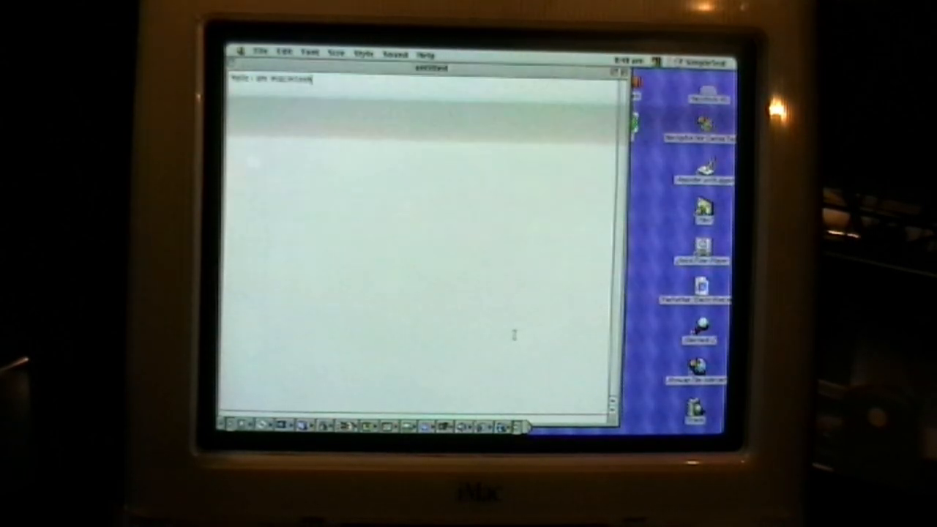
# Step: Bring up the Sound menu over the Hello I am Macintosh document
pyautogui.click(425, 52)
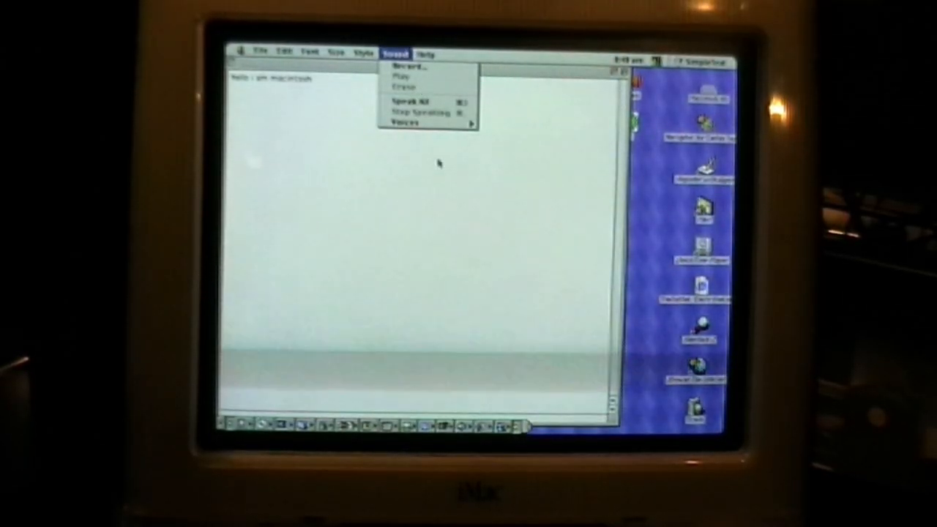
# Step: Set the voice to Cellos, then cancel the Sound > Record dialog
pyautogui.click(406, 122)
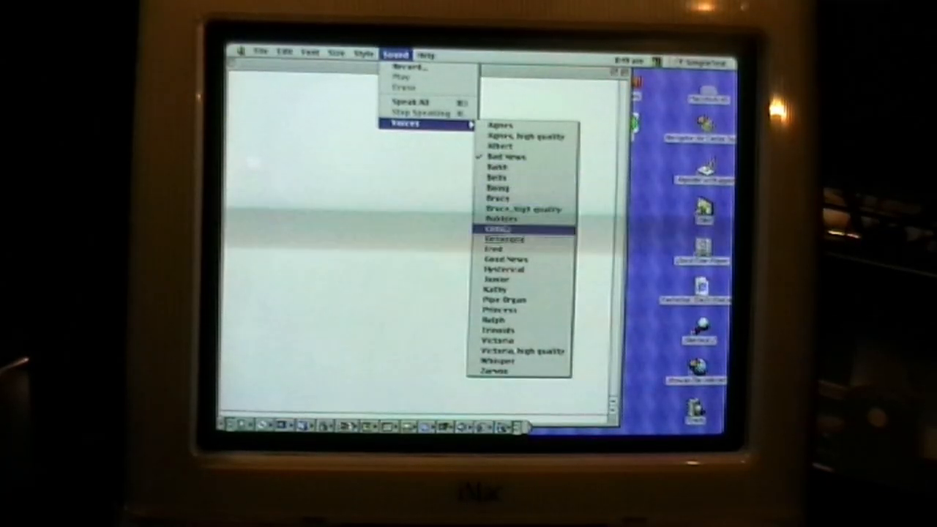
pyautogui.click(497, 229)
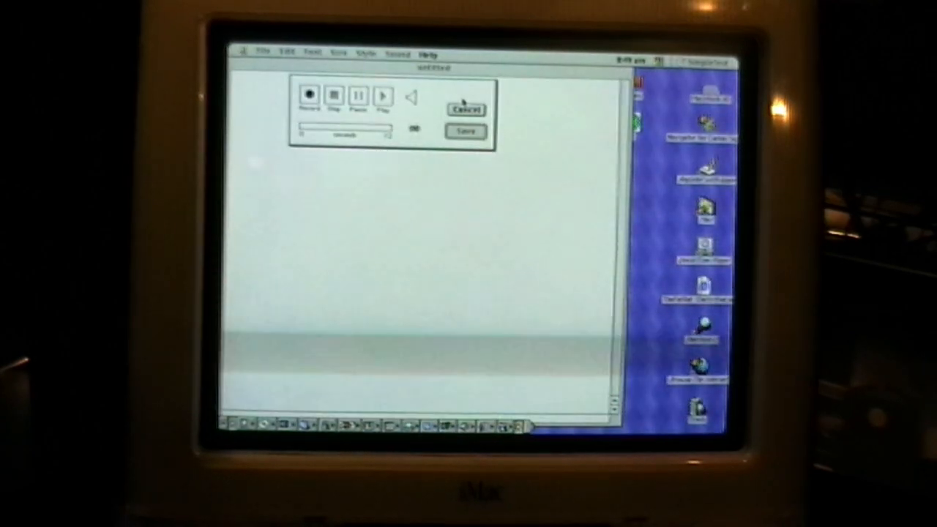
pyautogui.click(309, 96)
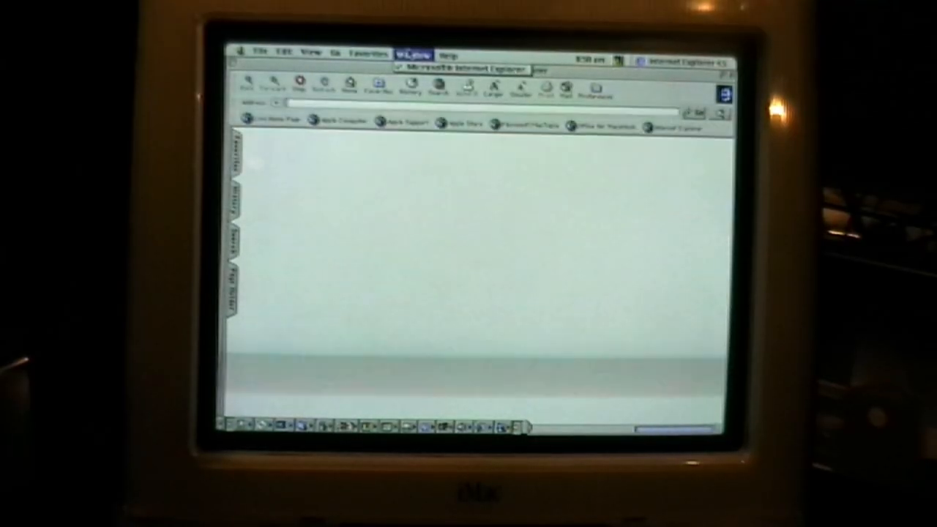
# Step: Browse Internet Explorer's Go and View menus over the blank page
pyautogui.click(334, 53)
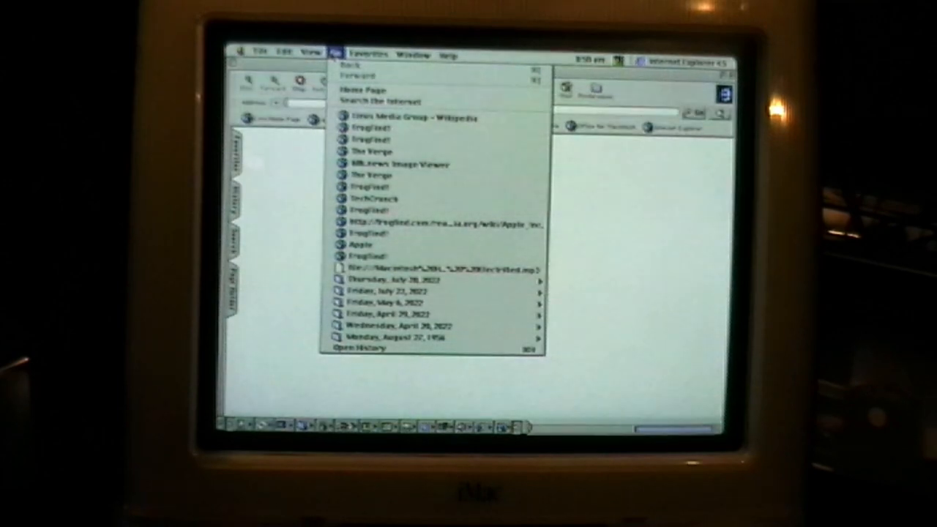
pyautogui.click(311, 53)
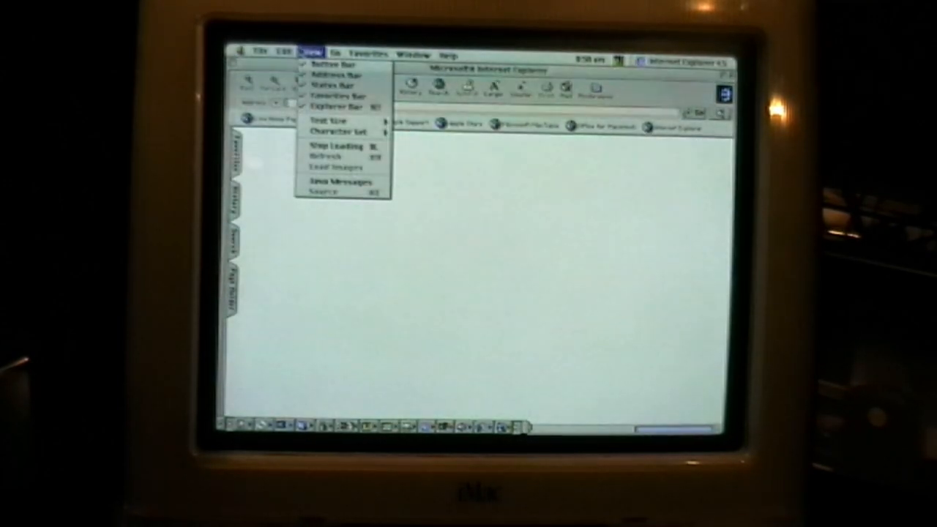